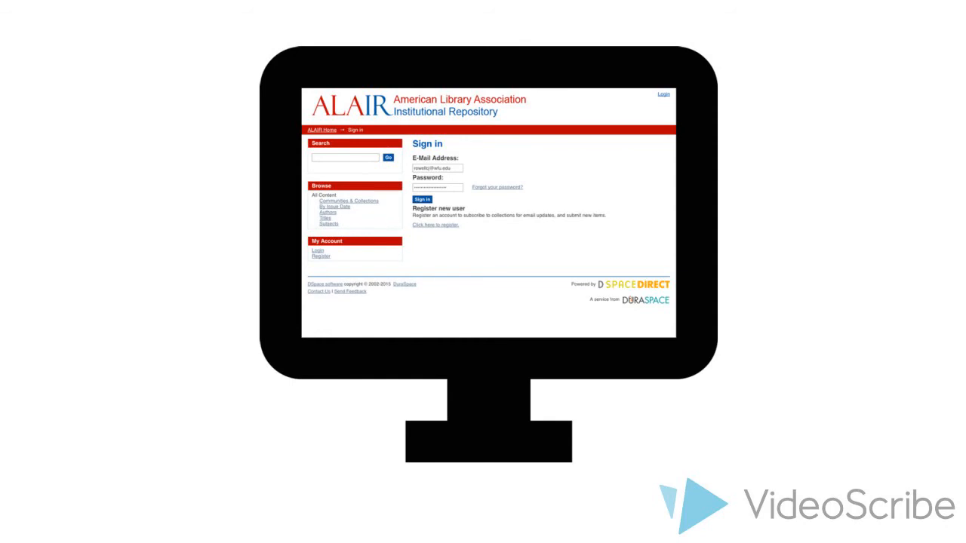
# Advance the monitor from the Upload File(s) screenshot to the Review Submission page.
pyautogui.click(421, 199)
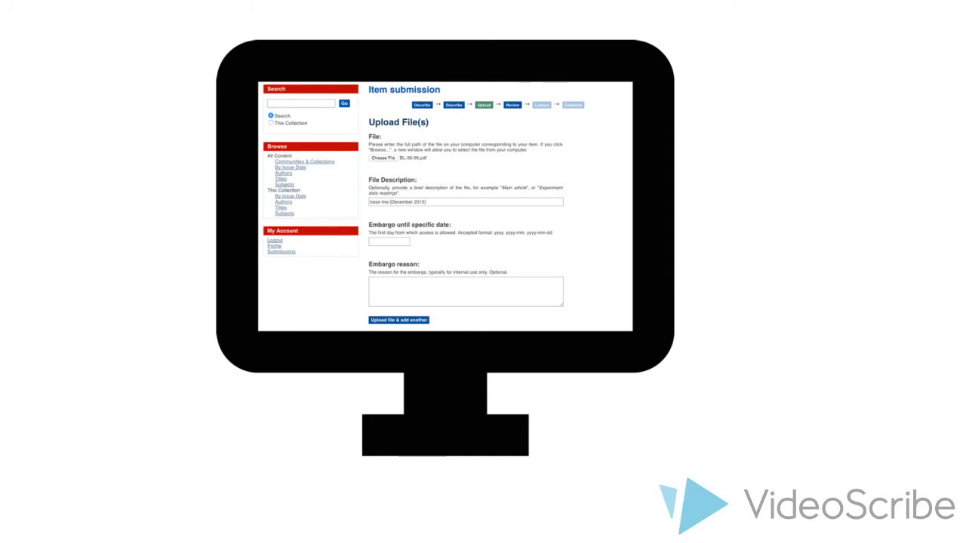
pyautogui.click(398, 320)
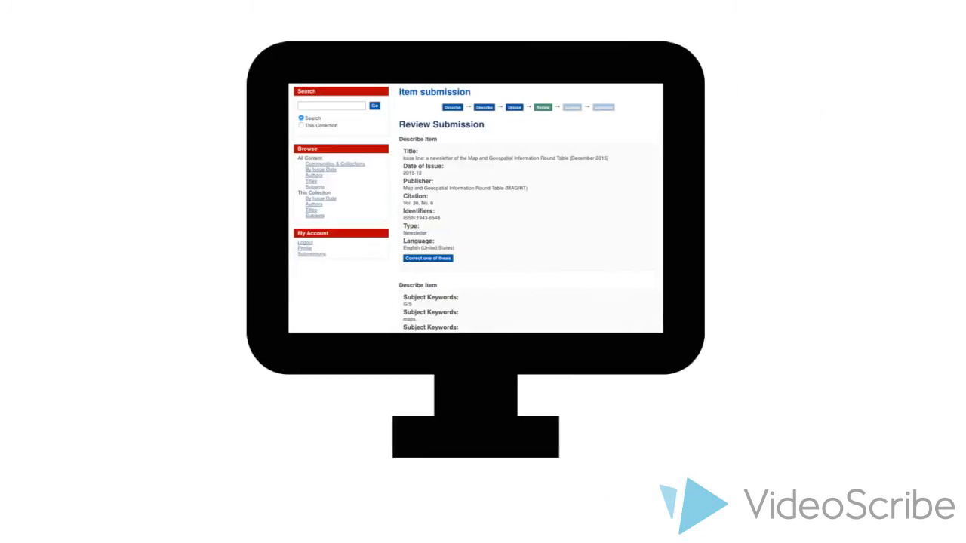